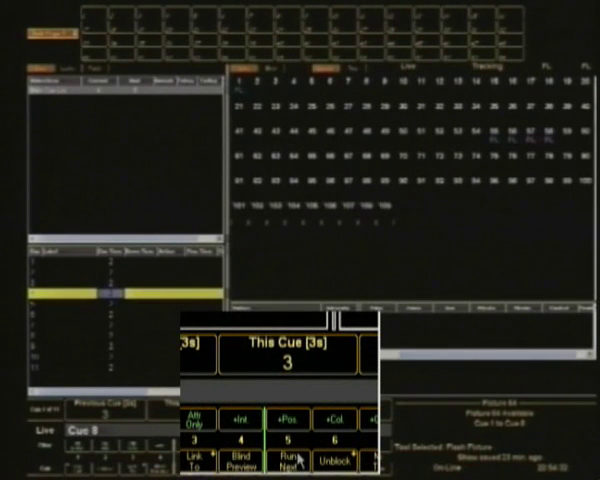
Mark cue 4 as the next cue to run during playback with Run Next.
click(290, 457)
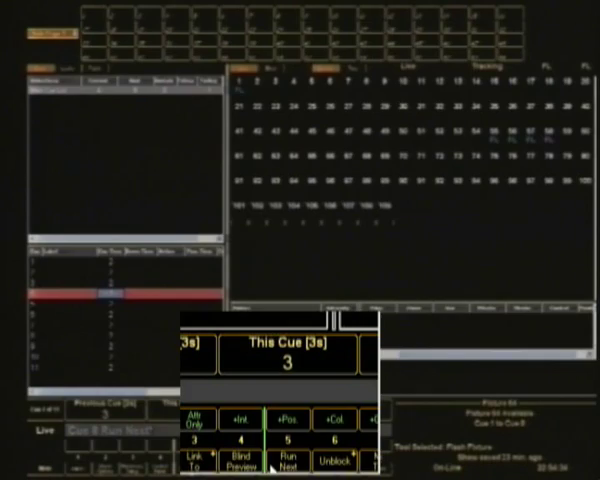